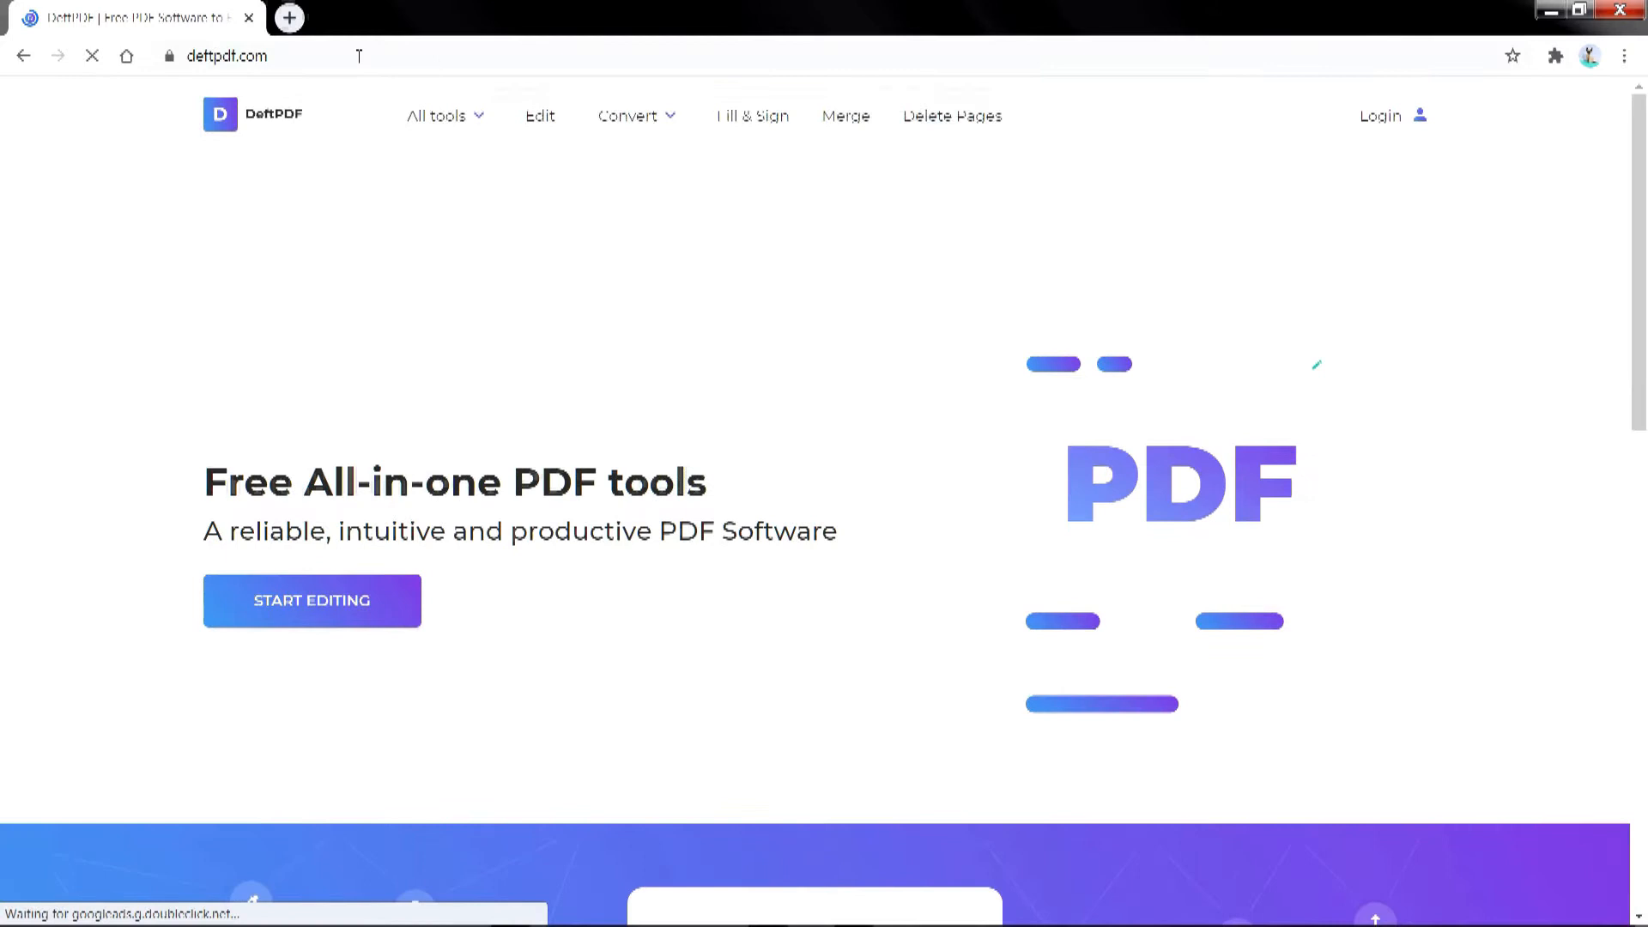
Reach the Repair PDF tool from the All tools menu under Edit & Sign.
left_click(436, 115)
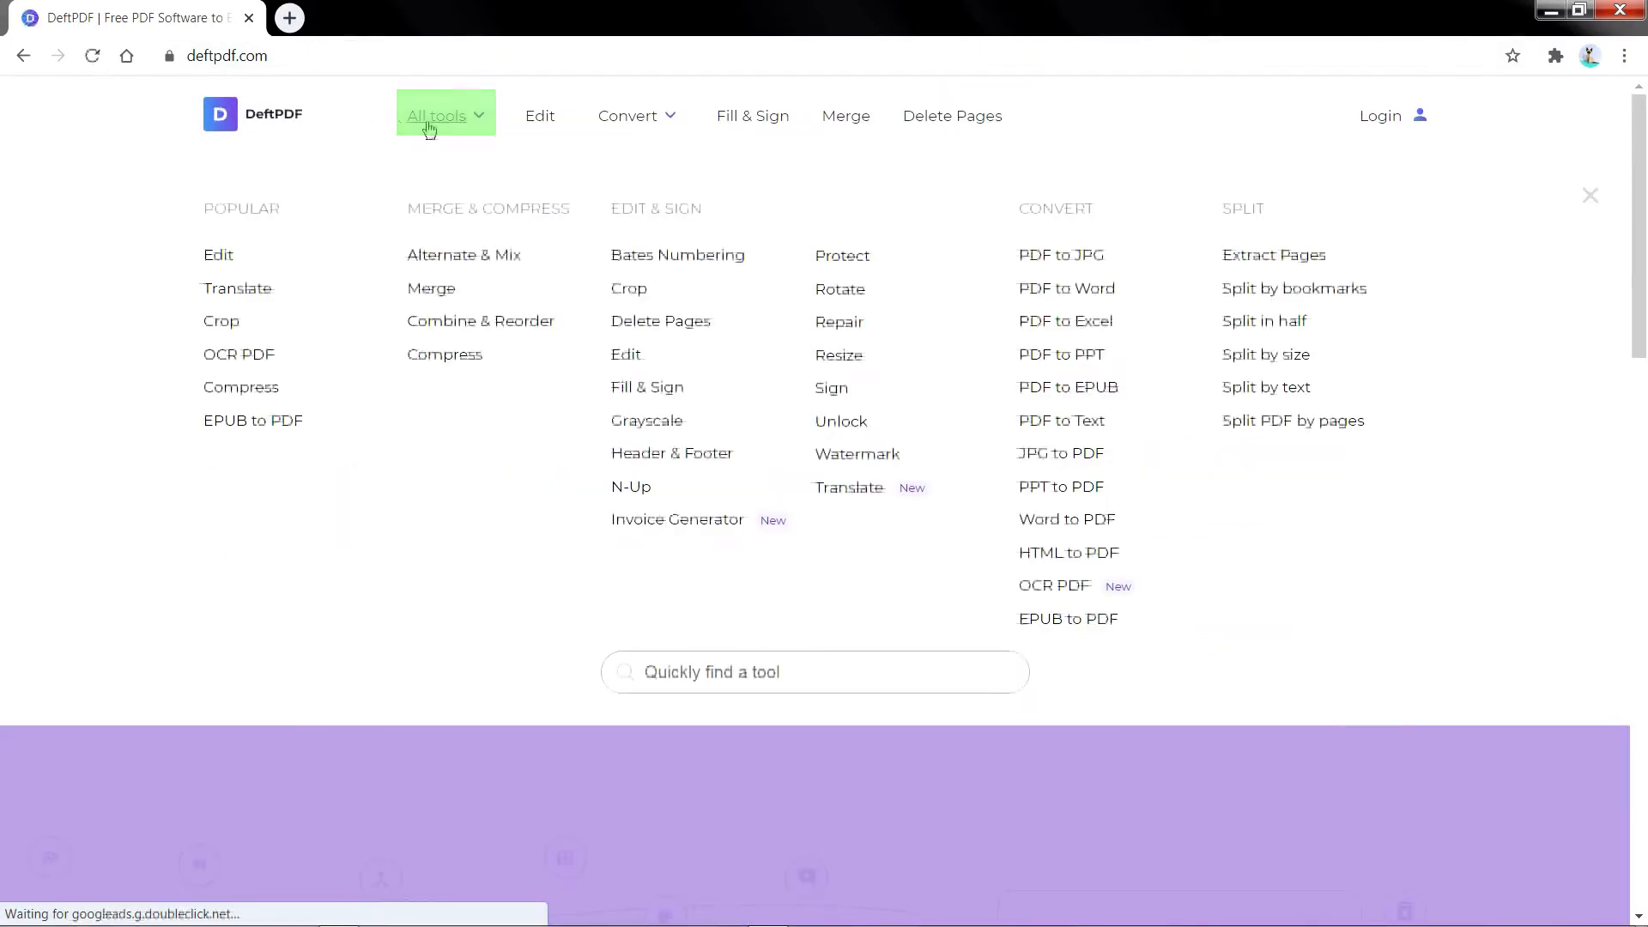
mouse_move(839, 321)
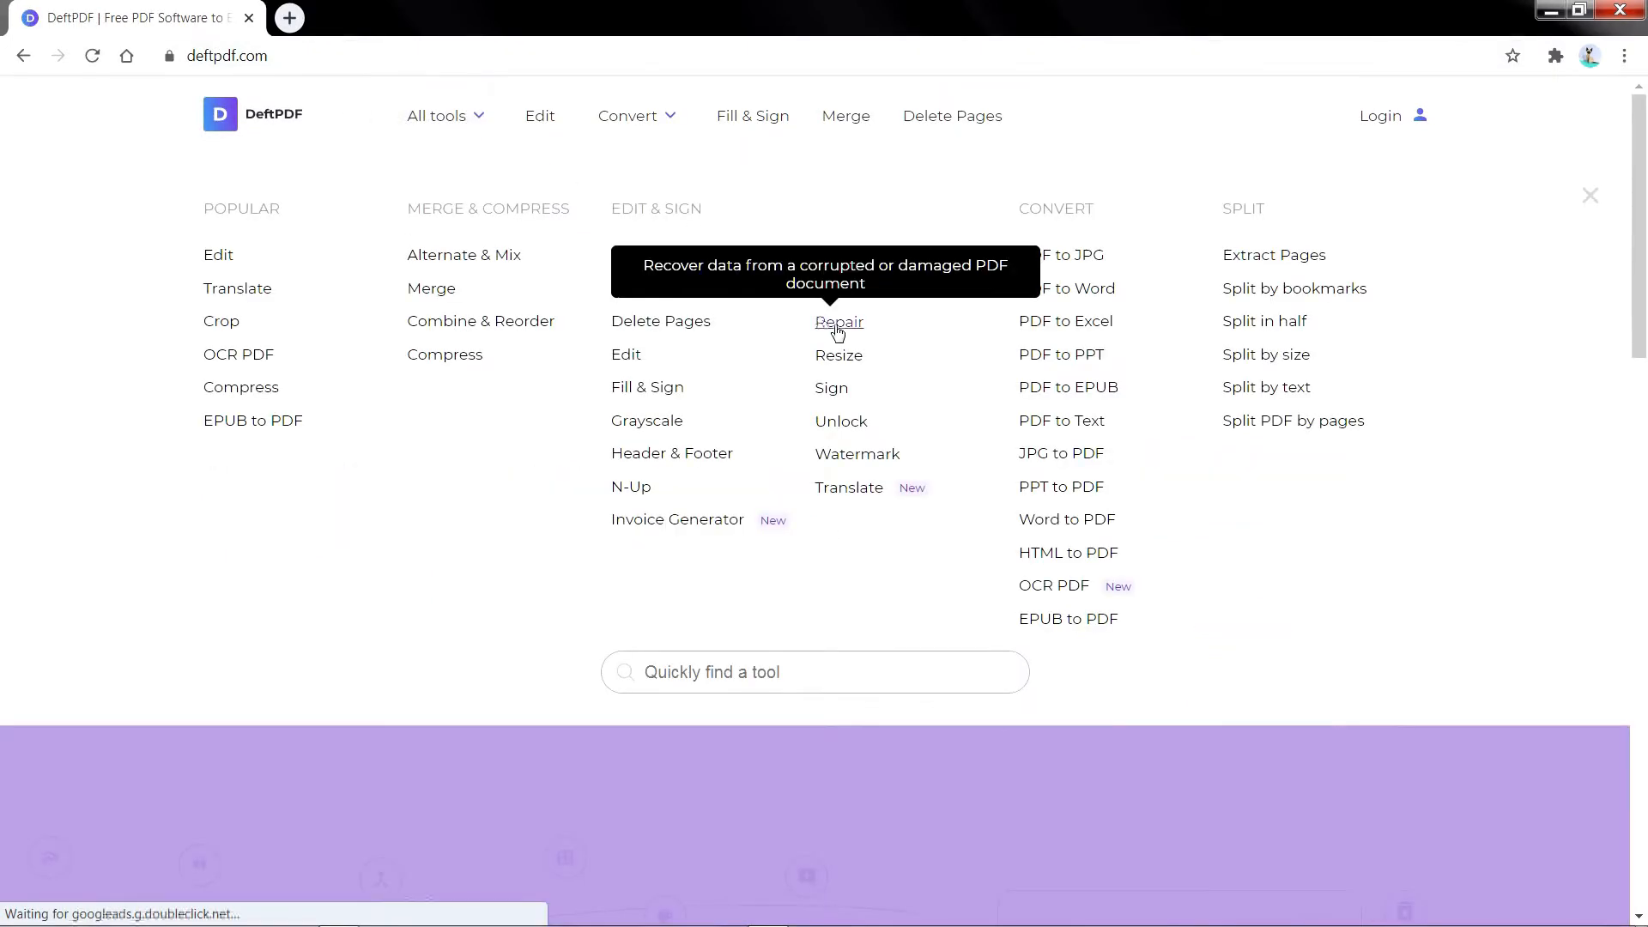
left_click(839, 321)
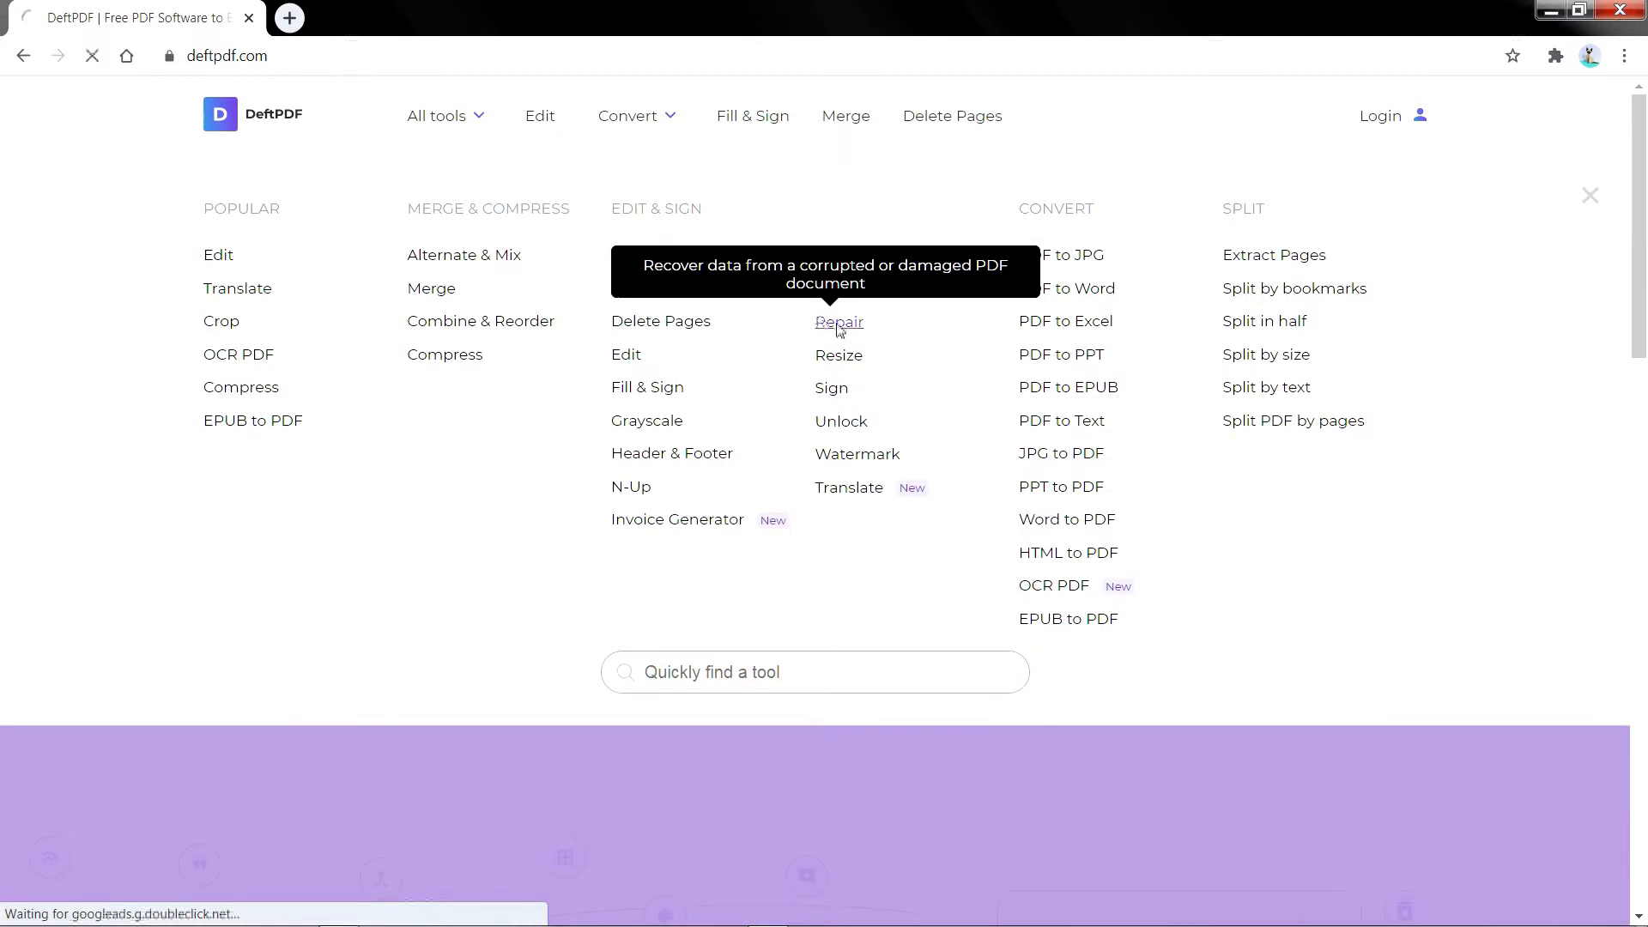
left_click(839, 321)
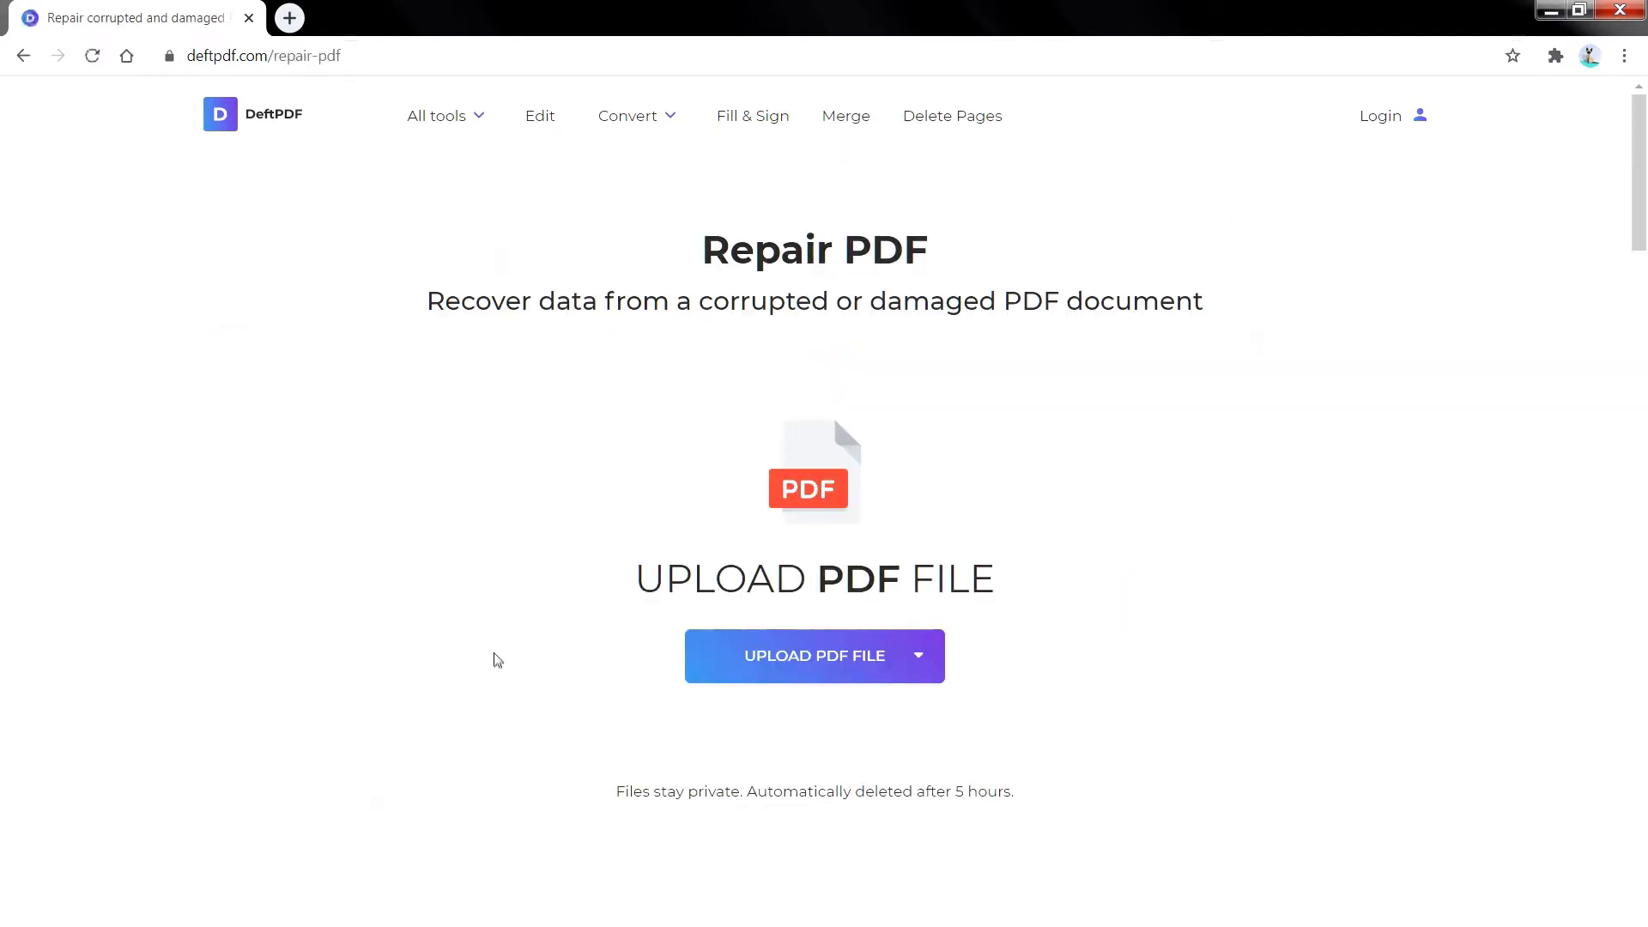
mouse_move(826, 667)
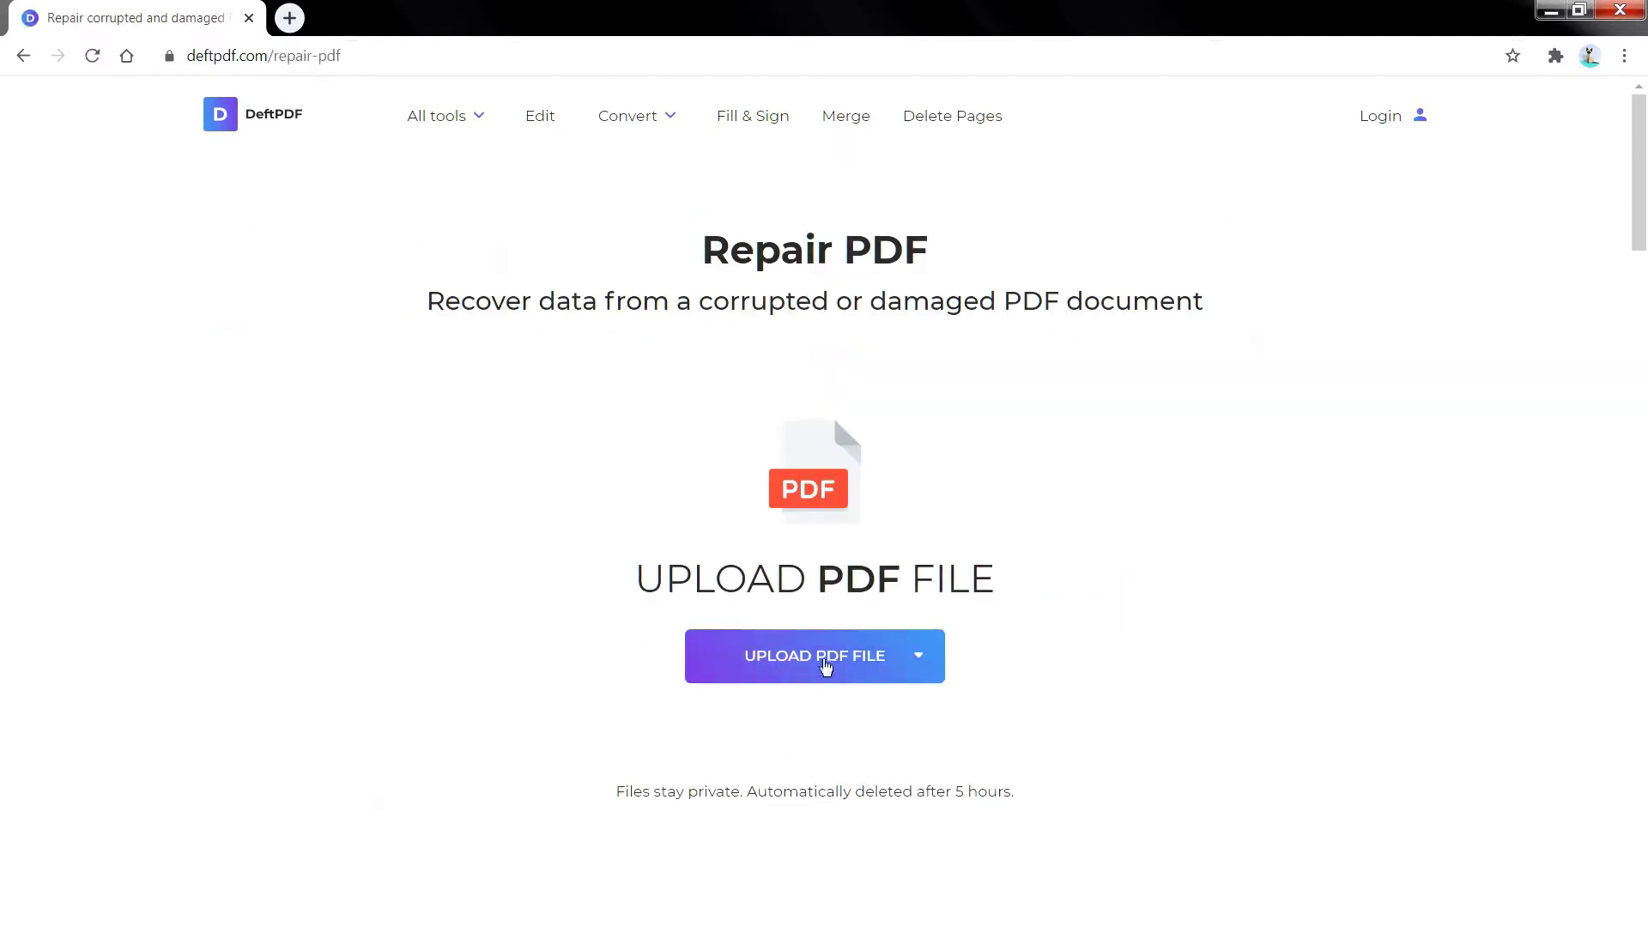
Upload the Corrupt File PDF from the computer for repair.
left_click(814, 656)
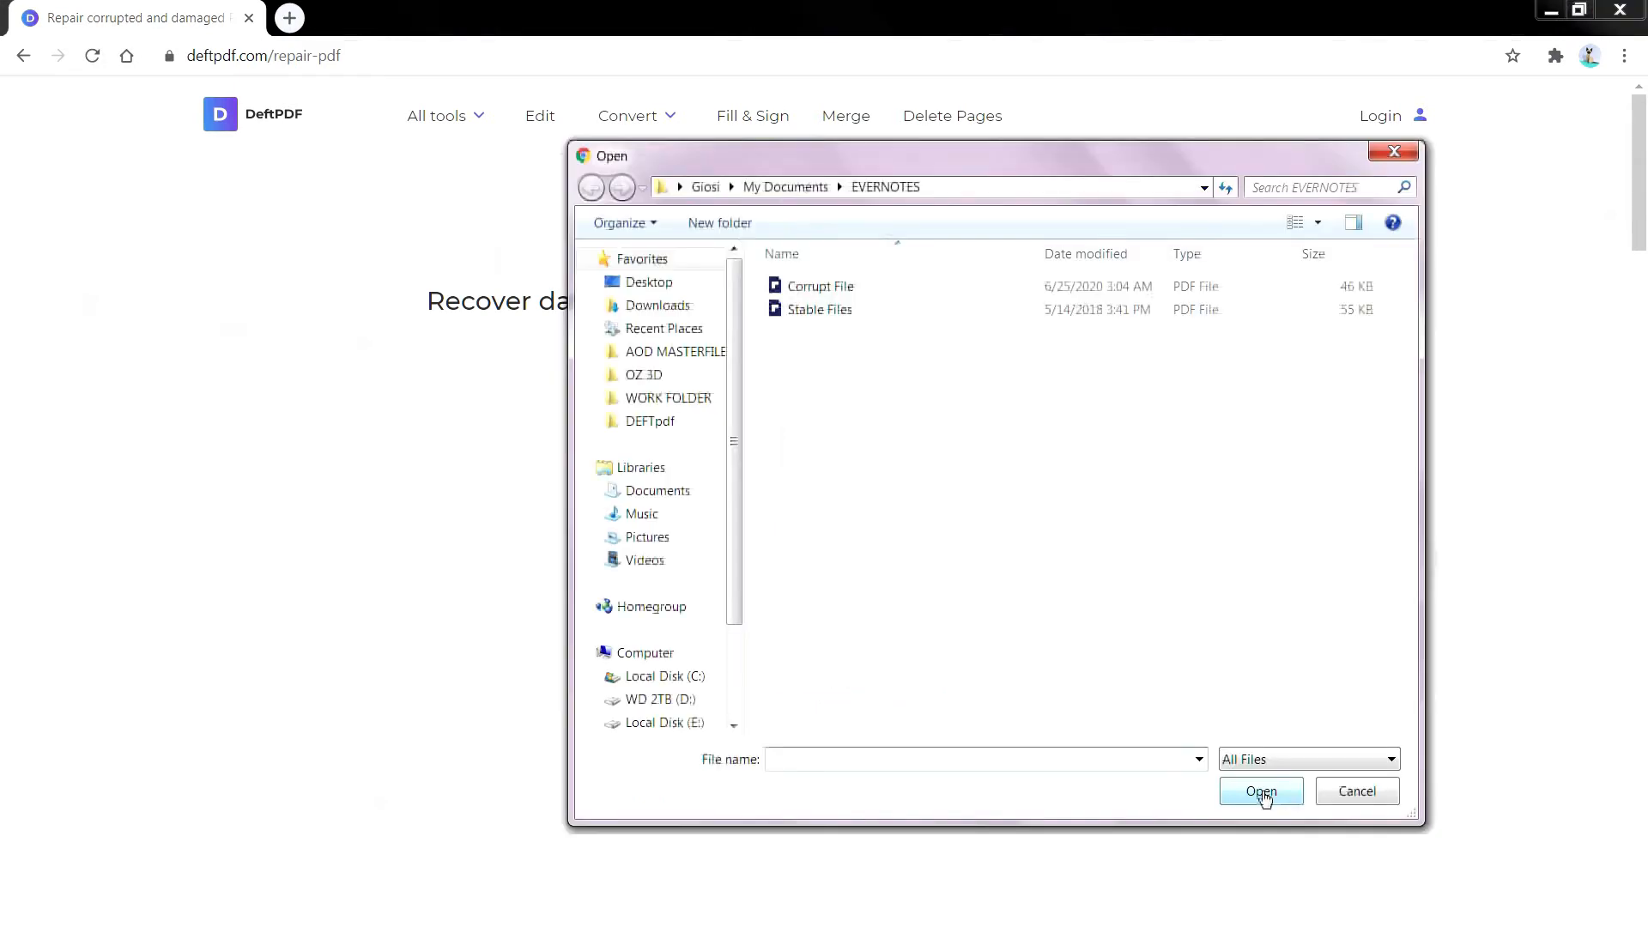
left_click(821, 287)
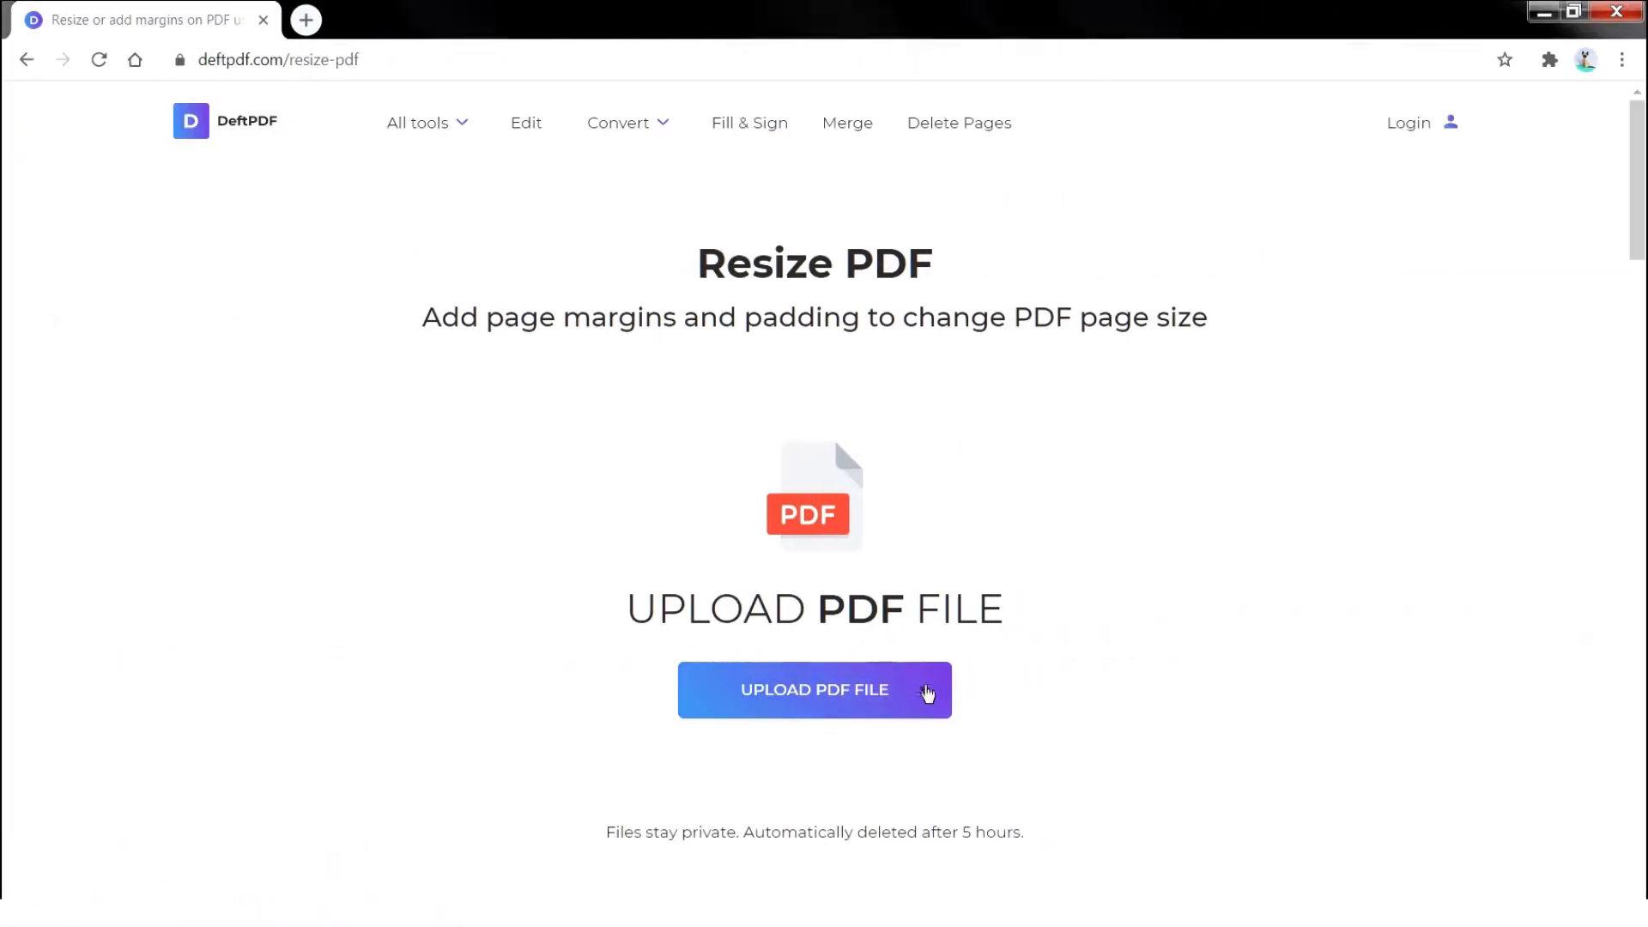
Reveal the Dropbox, Google Drive and web-address upload sources beside UPLOAD PDF FILE.
left_click(923, 690)
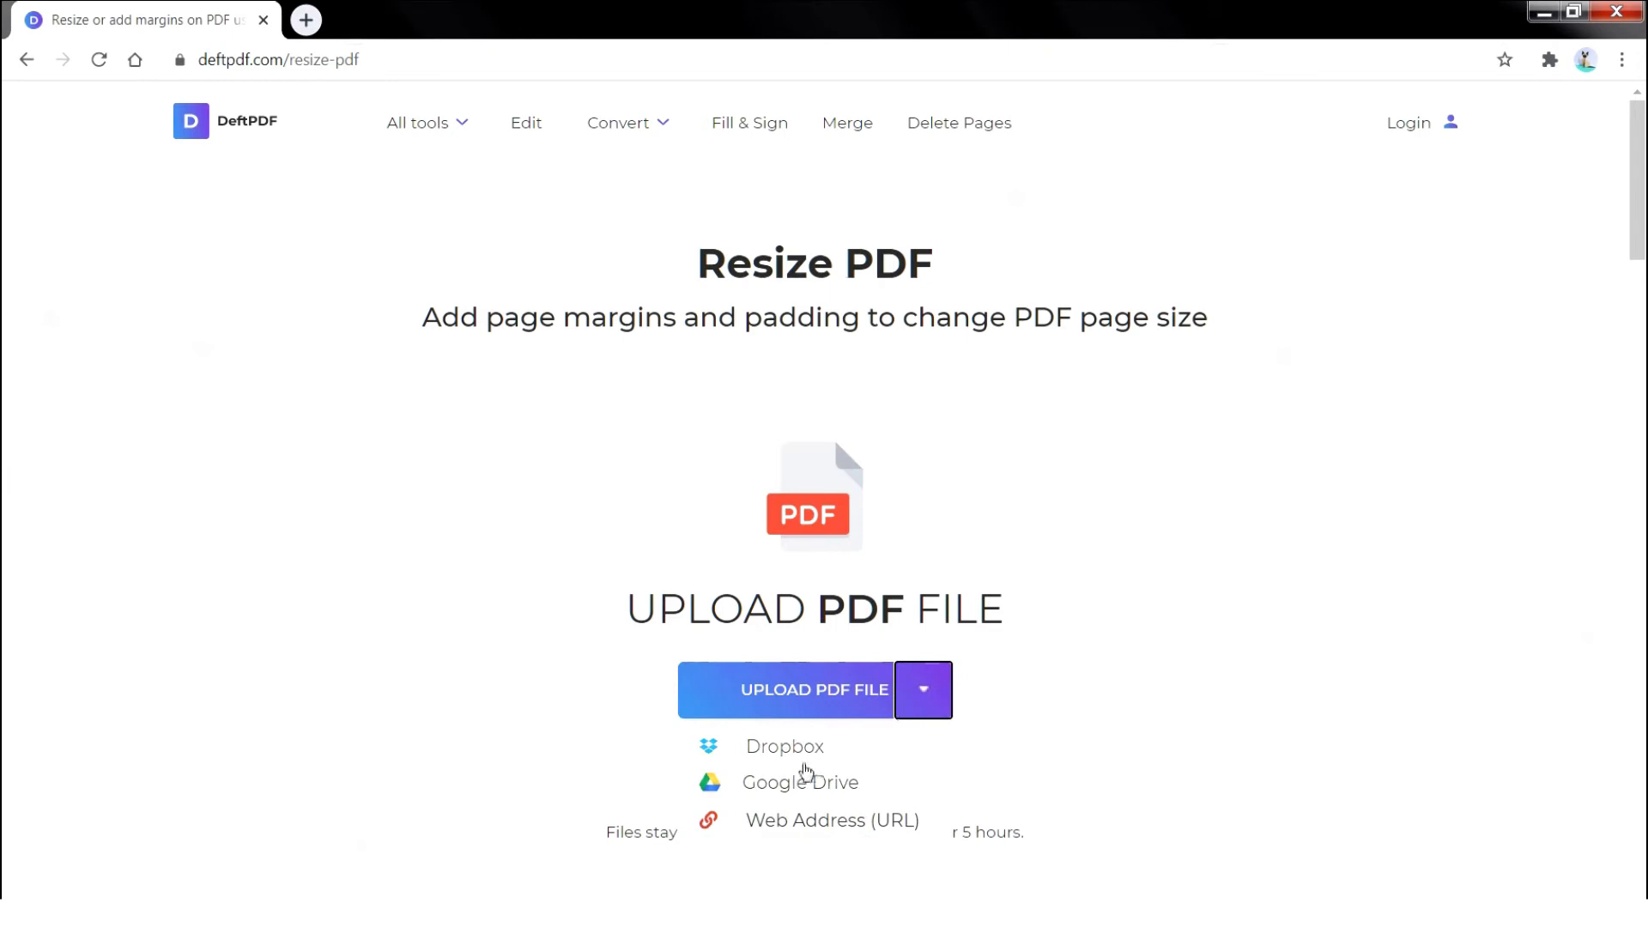
mouse_move(802, 802)
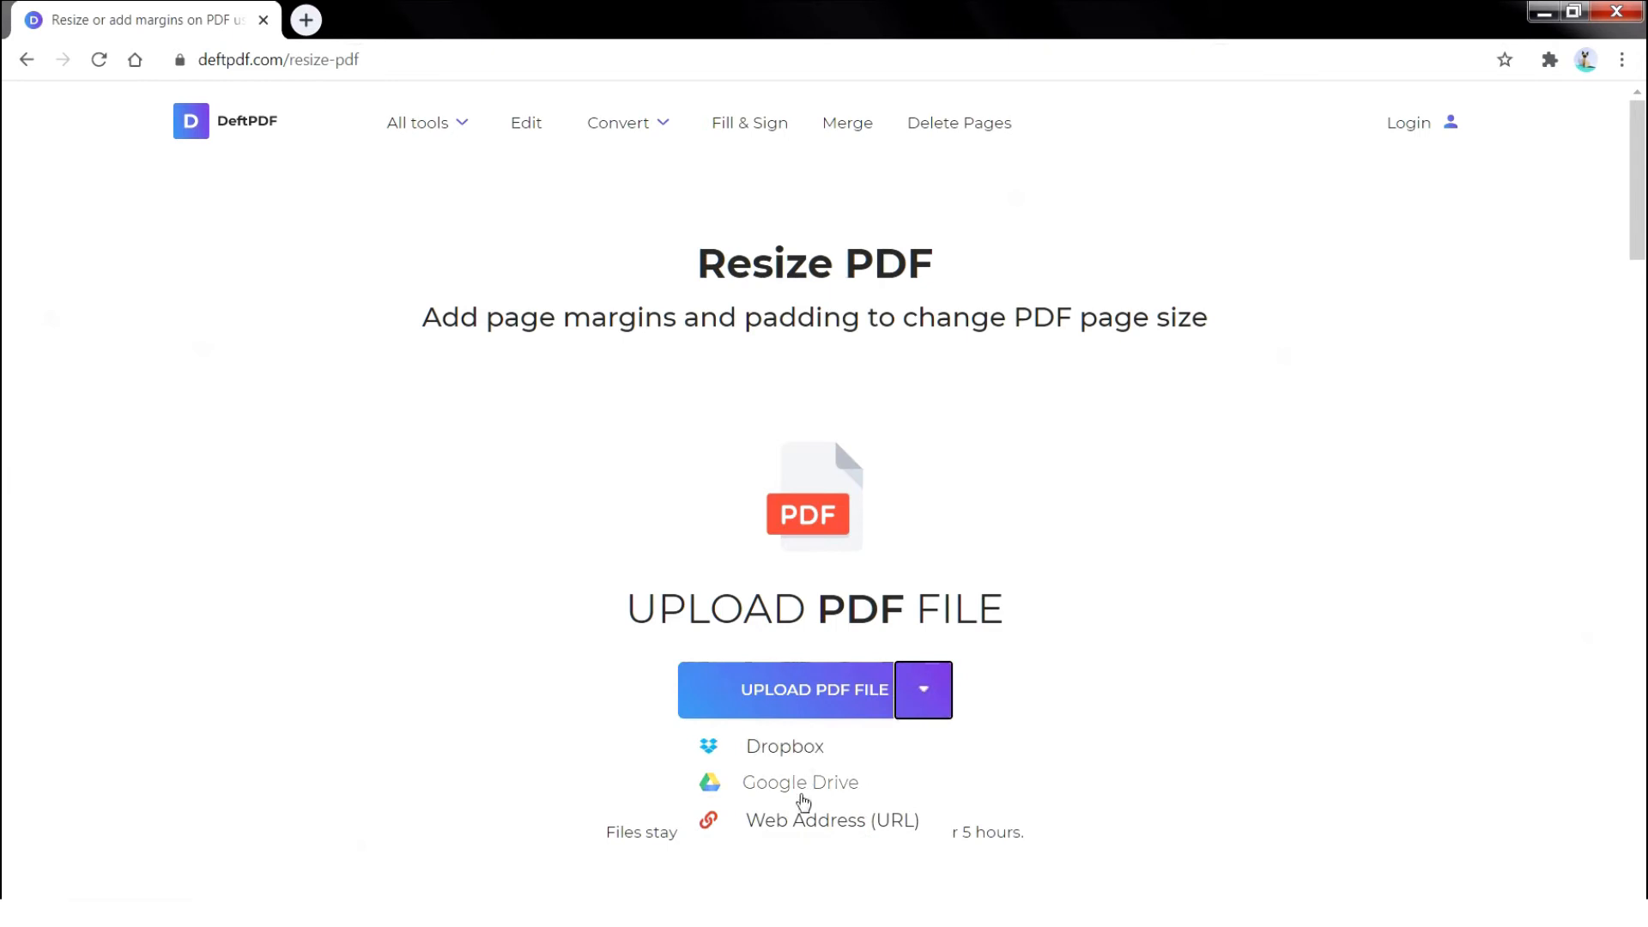
mouse_move(801, 835)
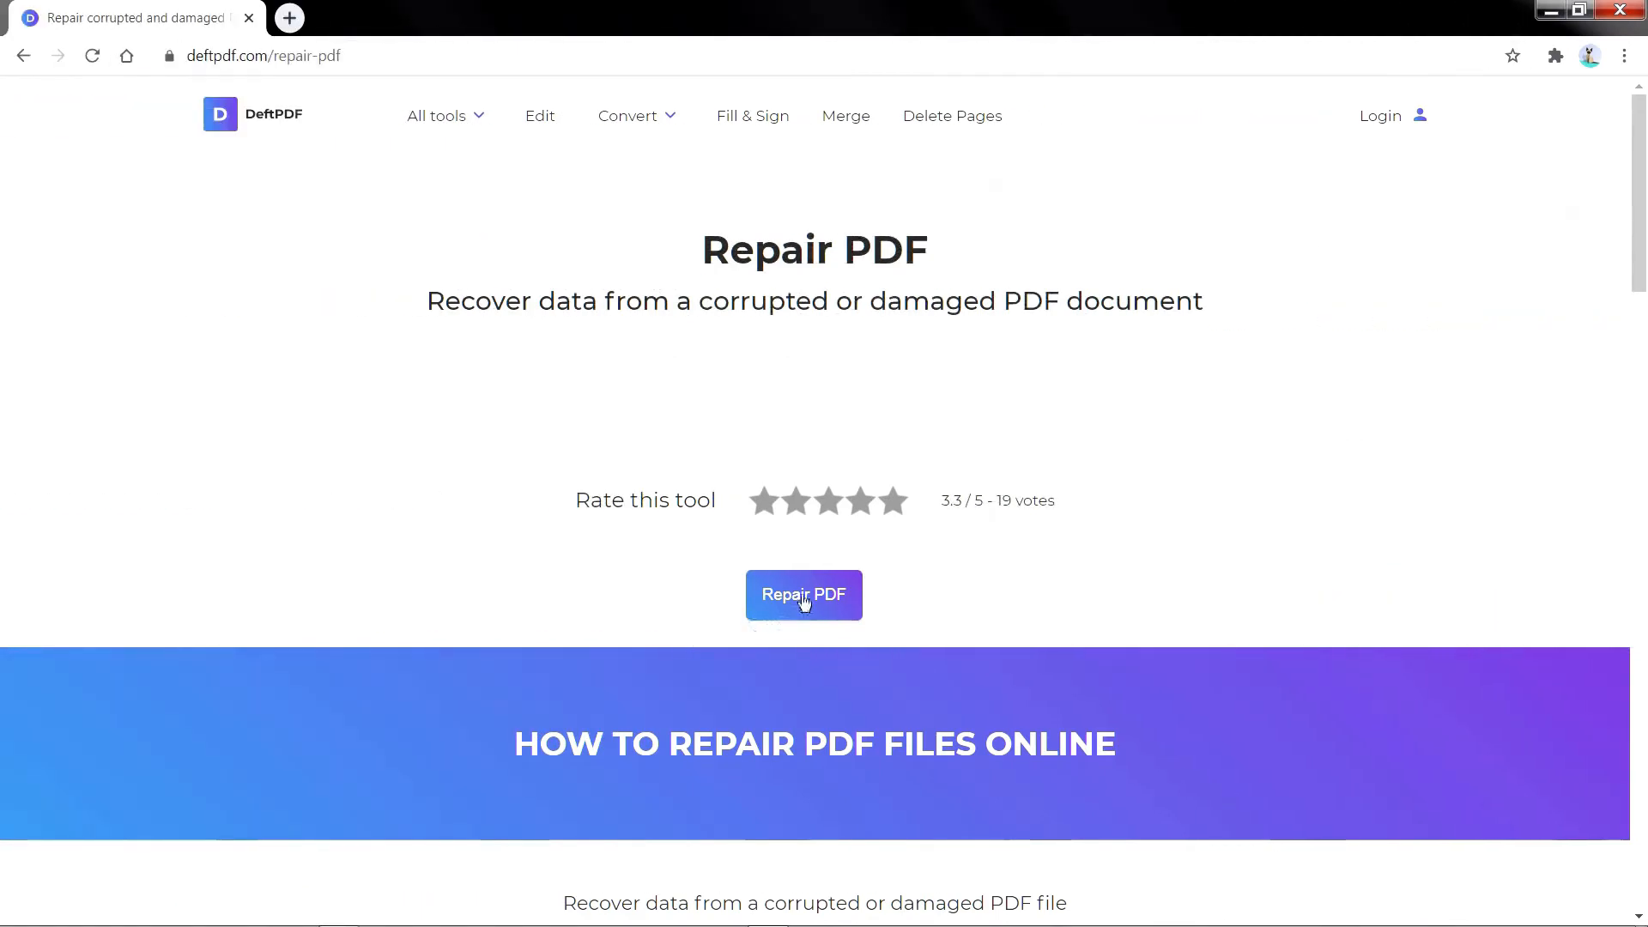
Repair the uploaded Corrupt File.pdf until the document is ready to download.
left_click(803, 594)
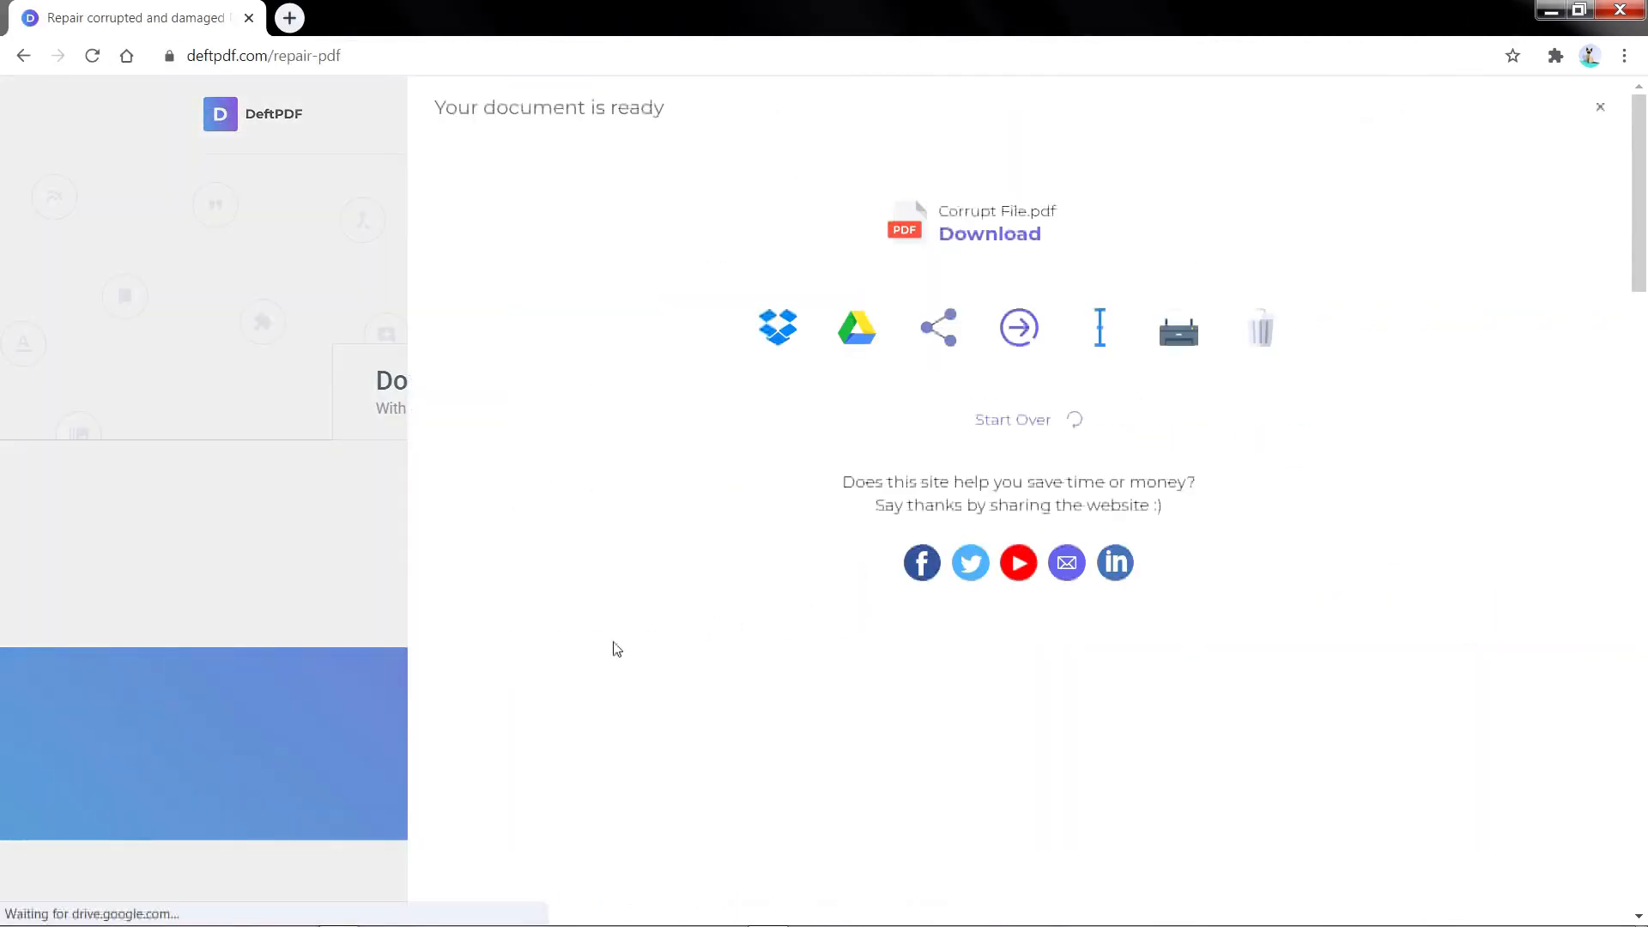
mouse_move(590, 575)
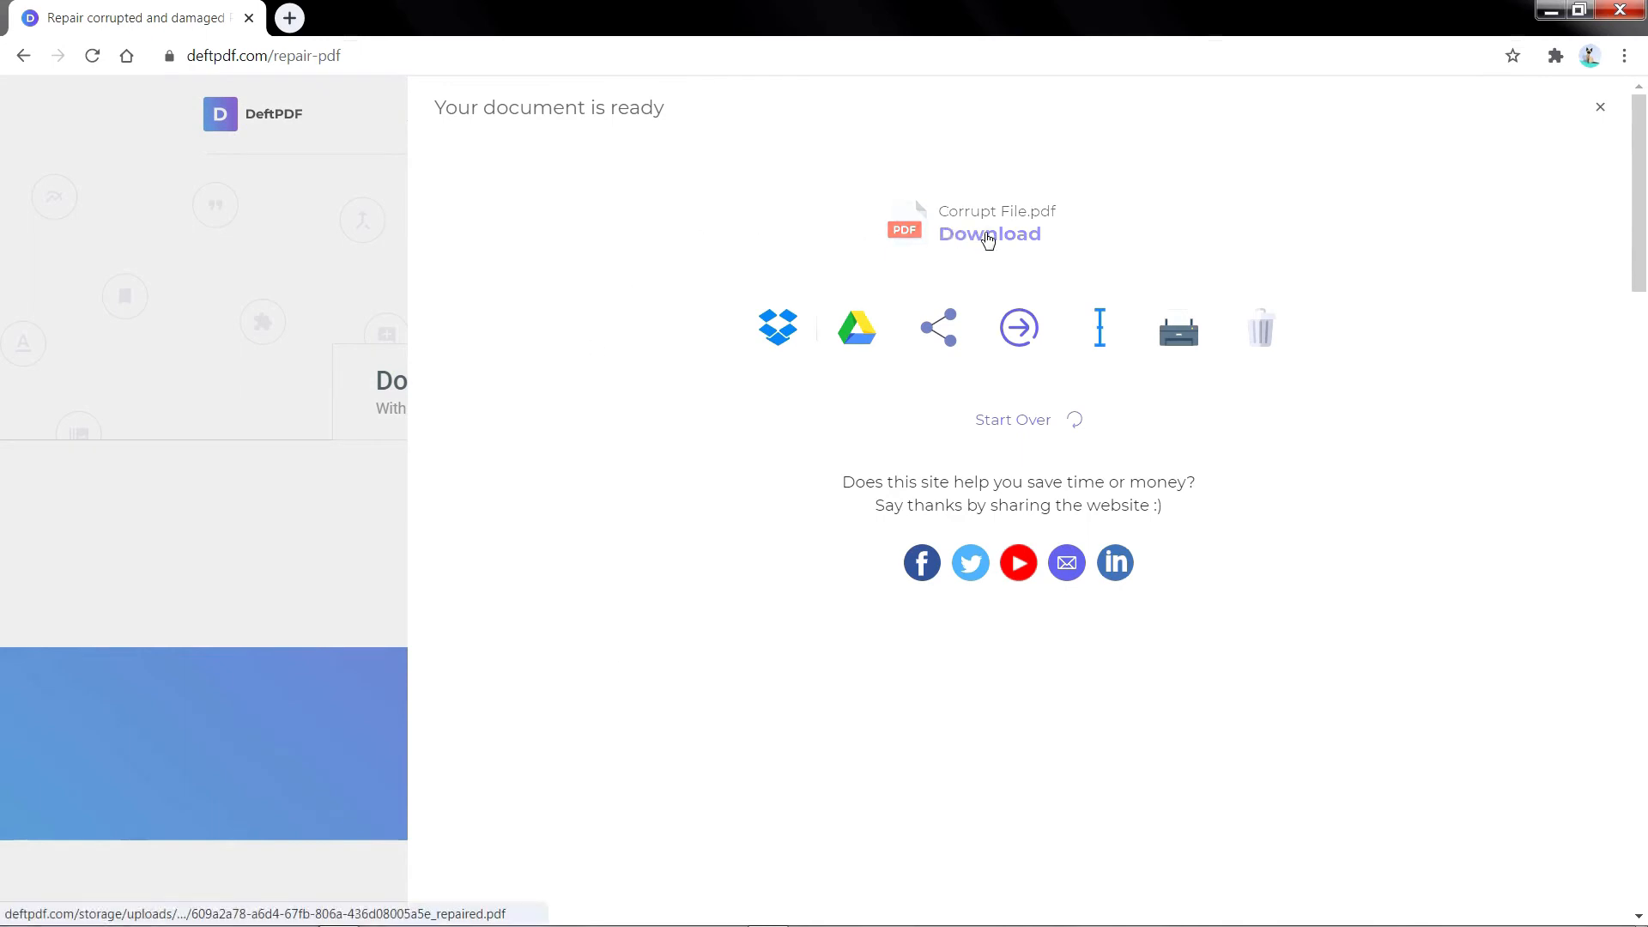
Download the repaired PDF as Corrupt File (2).pdf into the Resolve Installer folder.
left_click(988, 233)
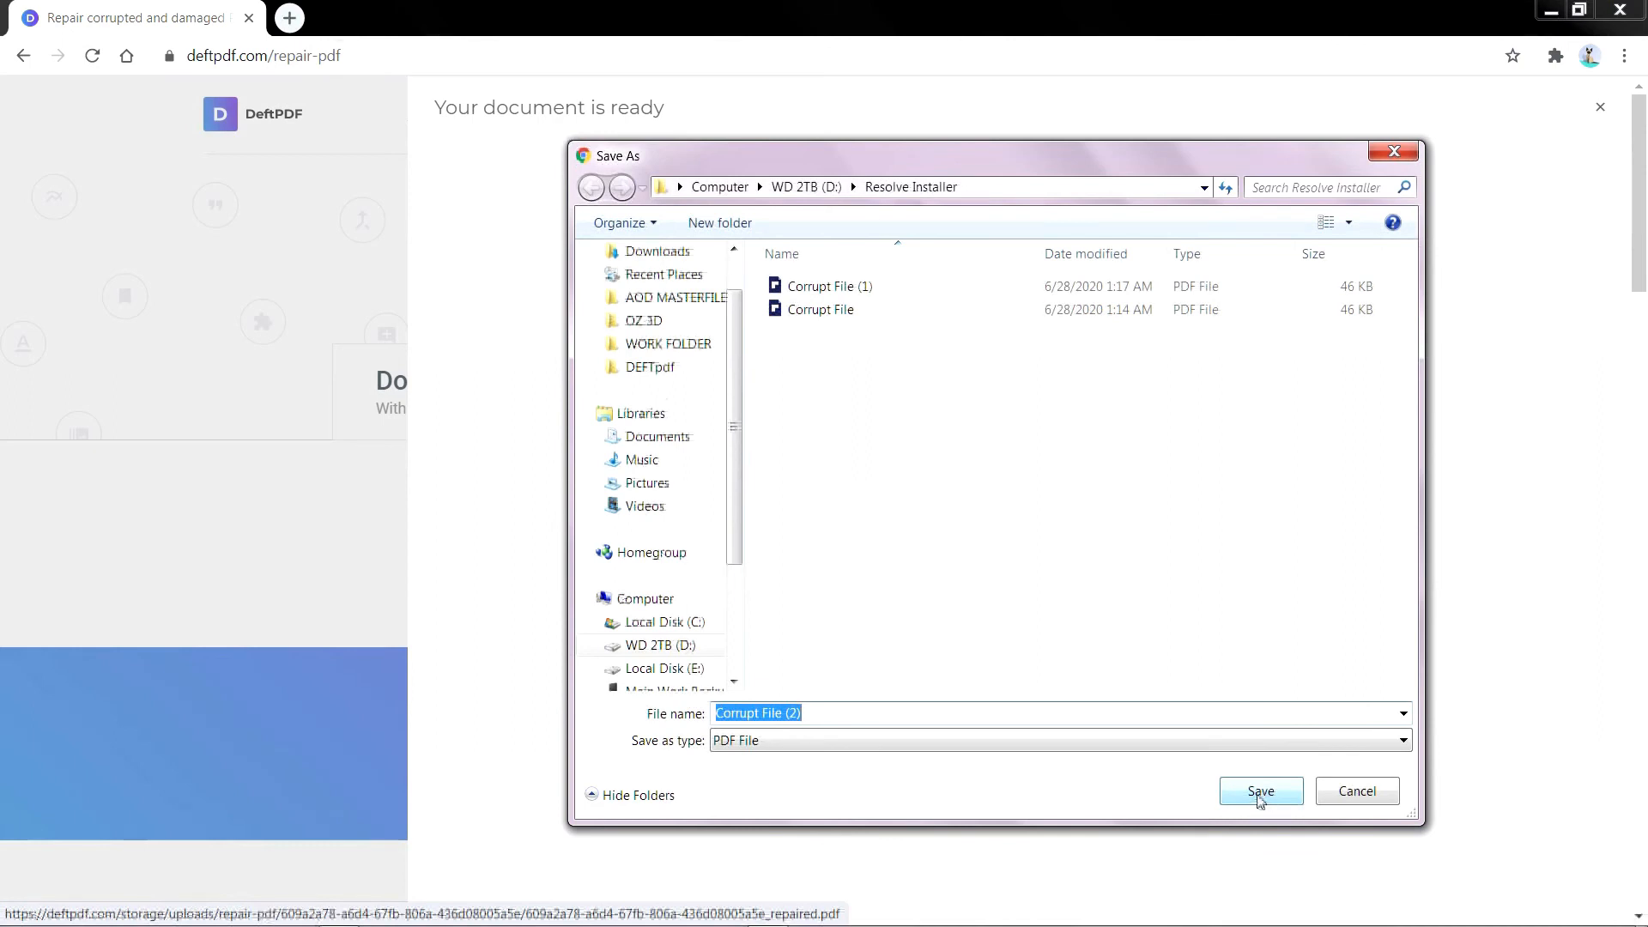
left_click(1258, 789)
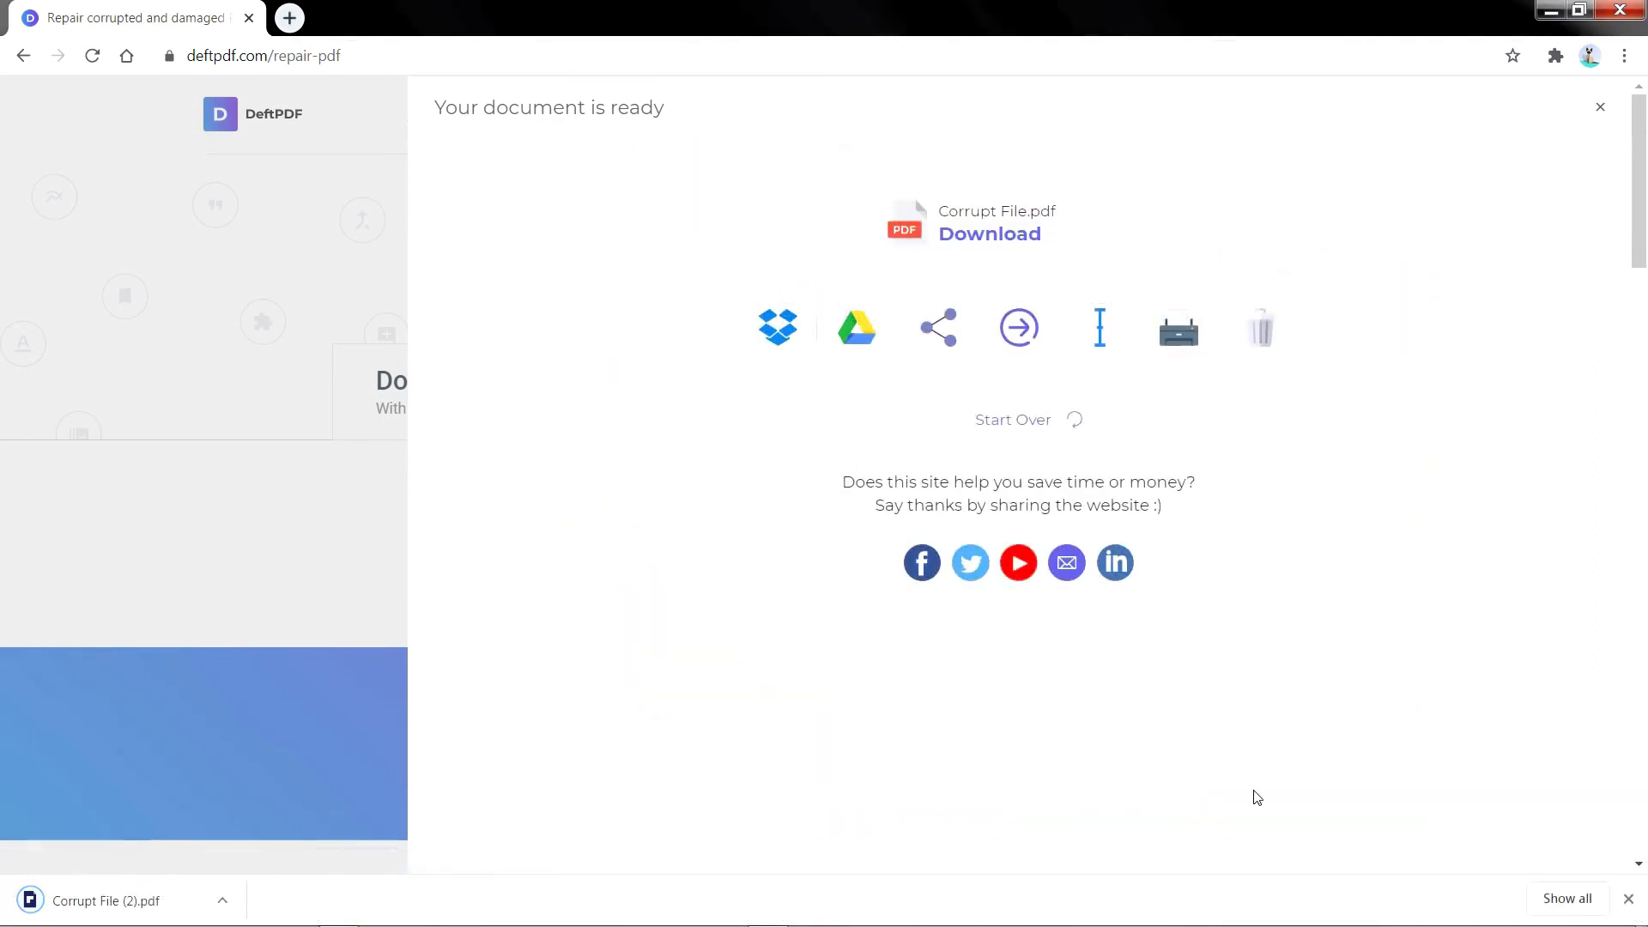